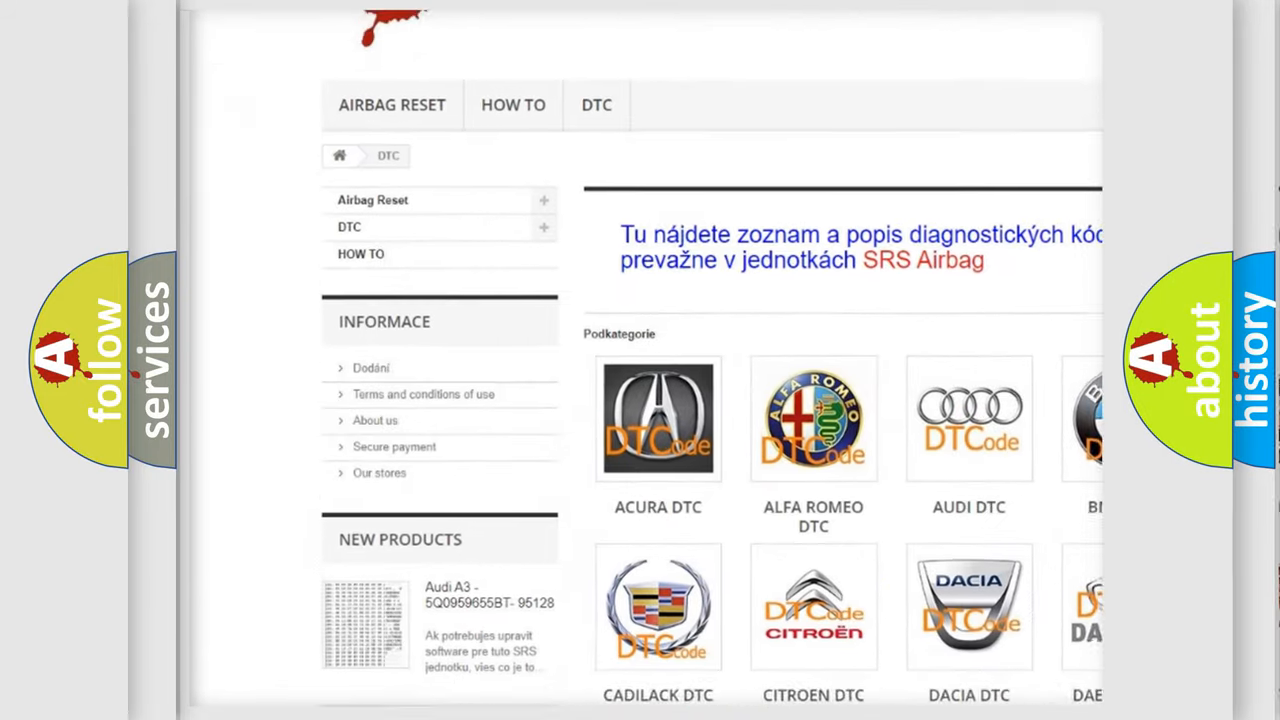
{"action": "scroll", "scroll_direction": "down", "scroll_amount": 3}
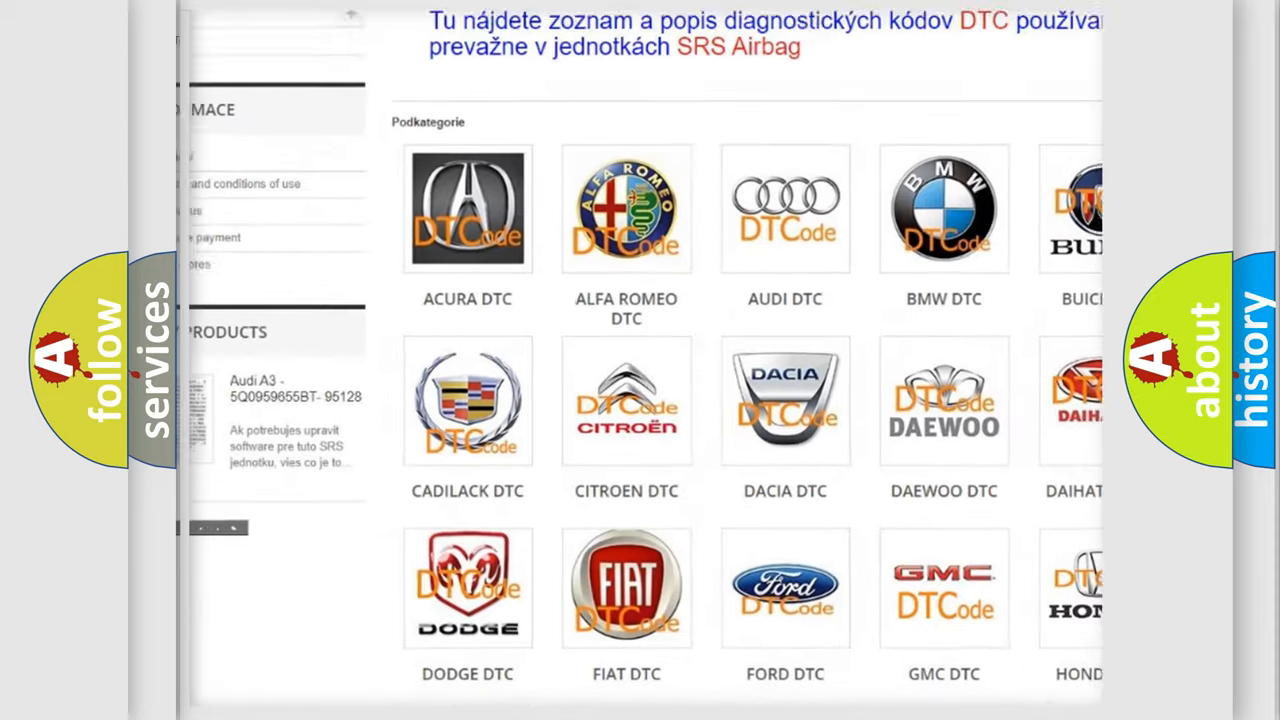
{"action": "scroll", "scroll_direction": "down", "scroll_amount": 3}
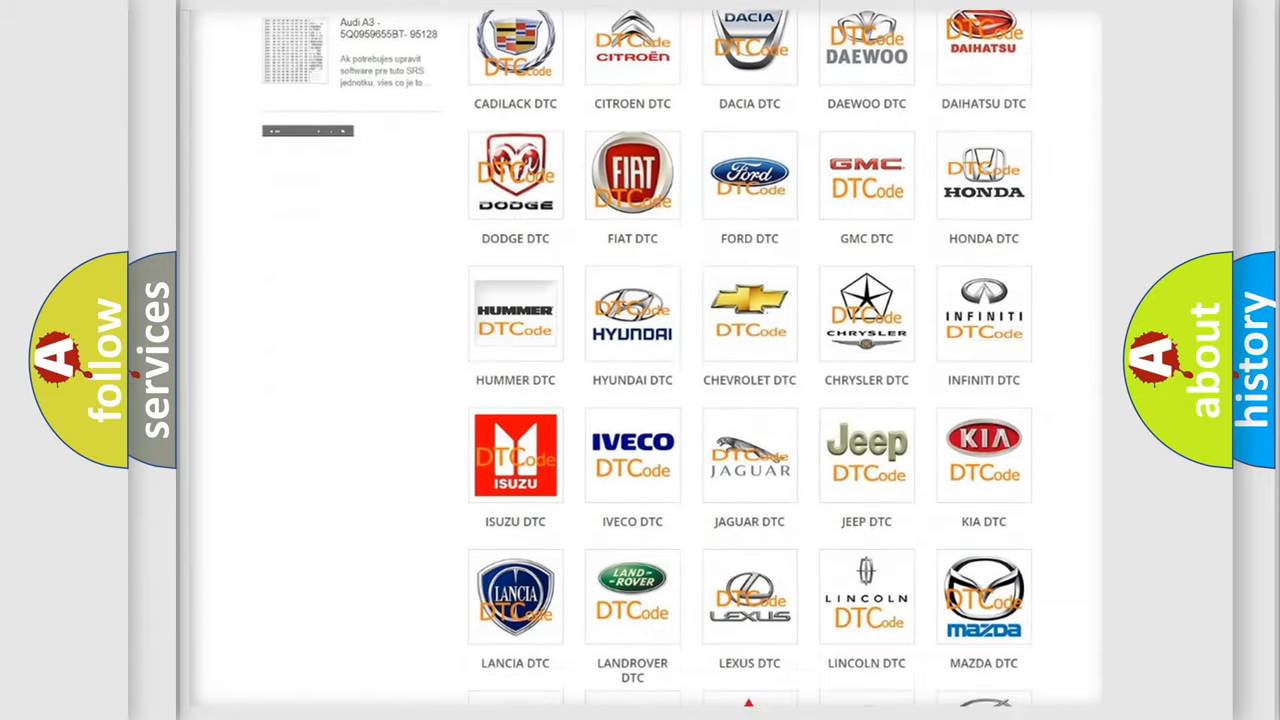
{"action": "scroll", "scroll_direction": "down", "scroll_amount": 3}
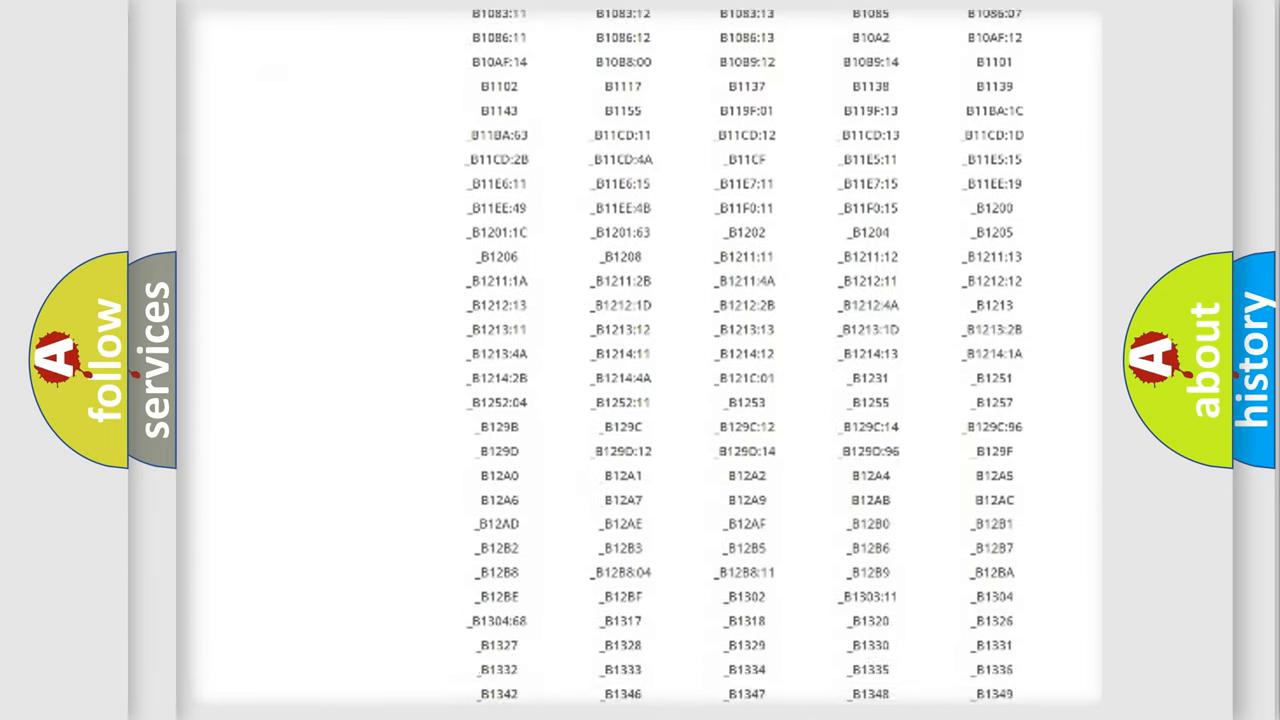
{"action": "scroll", "scroll_direction": "down", "scroll_amount": 3}
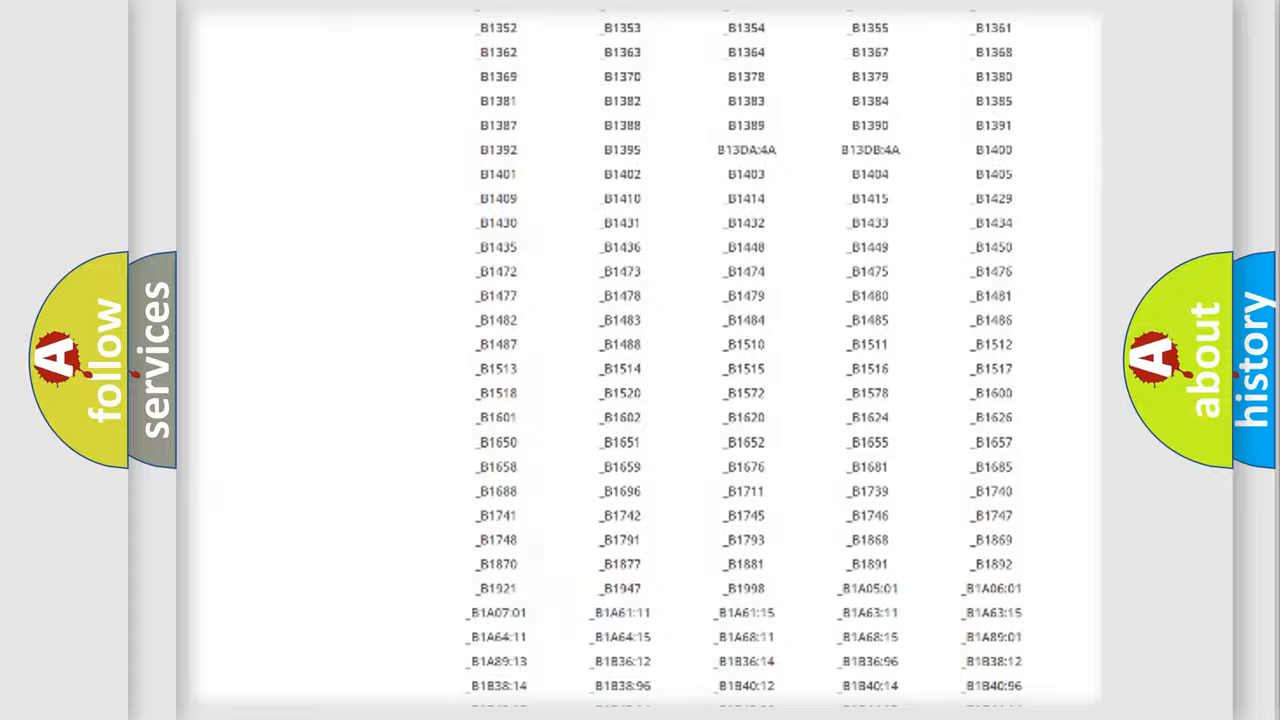